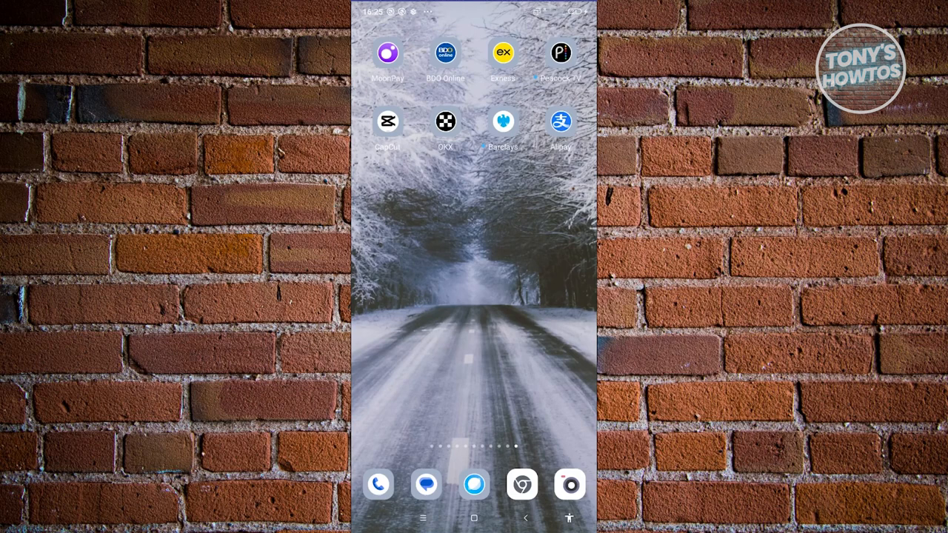
# Launch Alipay from the Android home screen
pyautogui.click(561, 121)
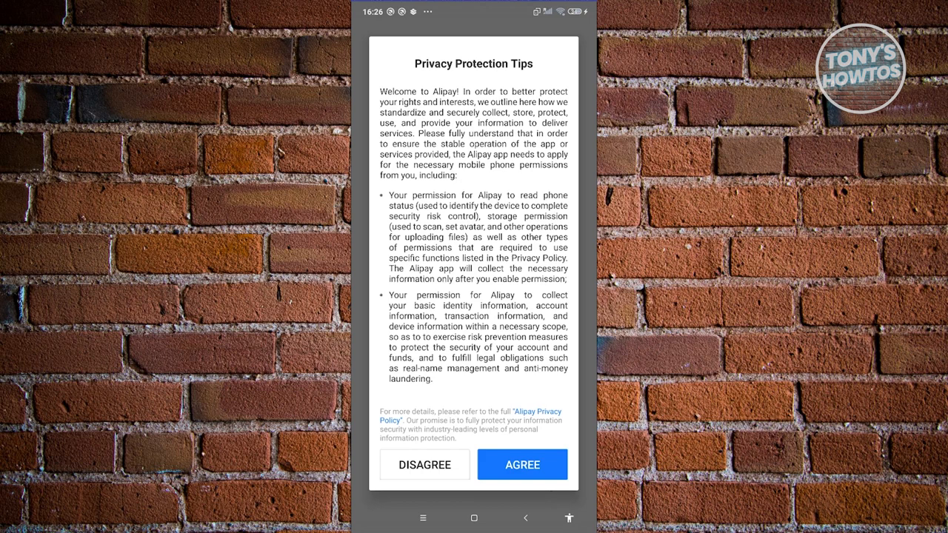
# Agree to the privacy tips and choose Philippines +63 by searching 'phi'
pyautogui.click(522, 464)
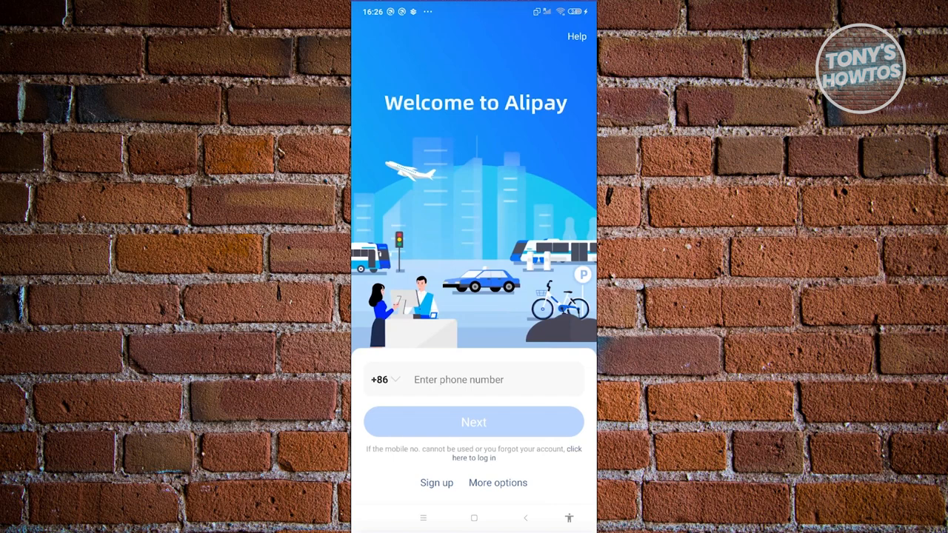
pyautogui.click(380, 379)
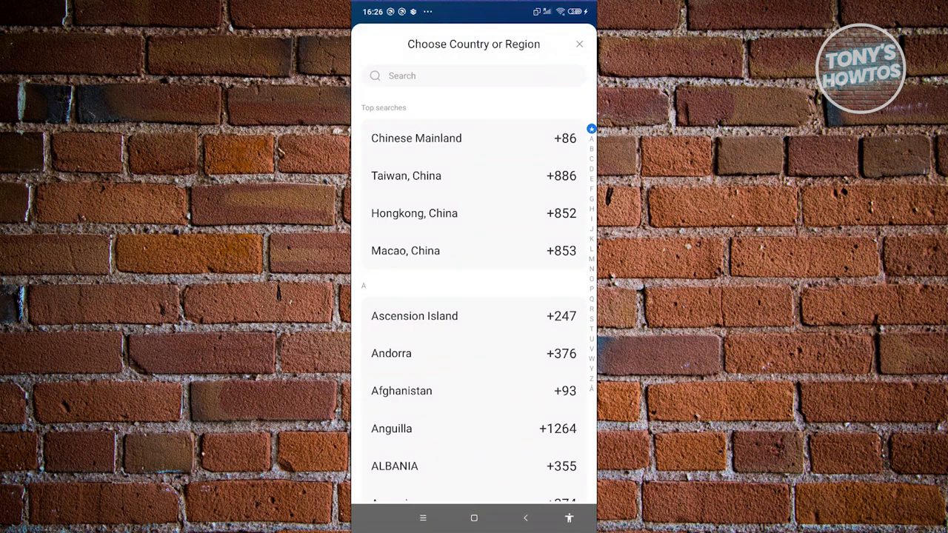
pyautogui.click(474, 74)
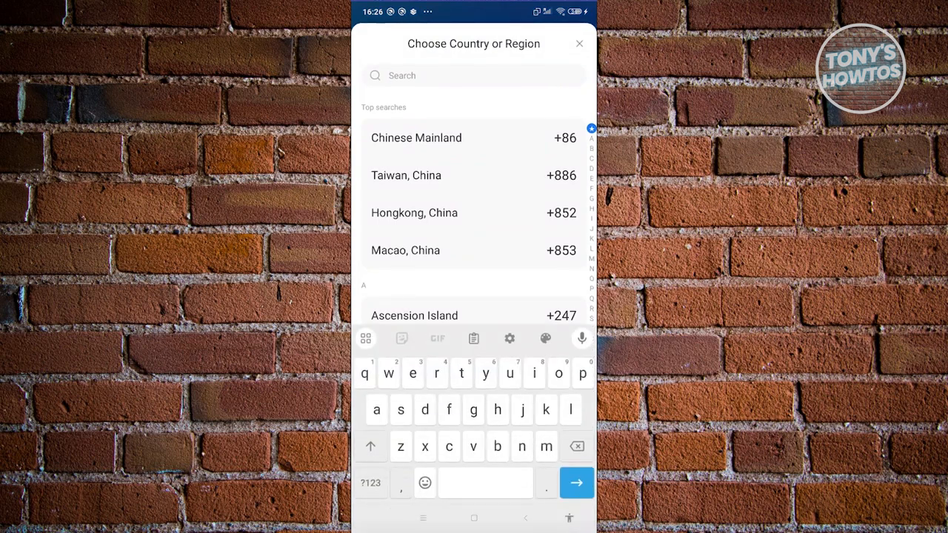
pyautogui.write('phi')
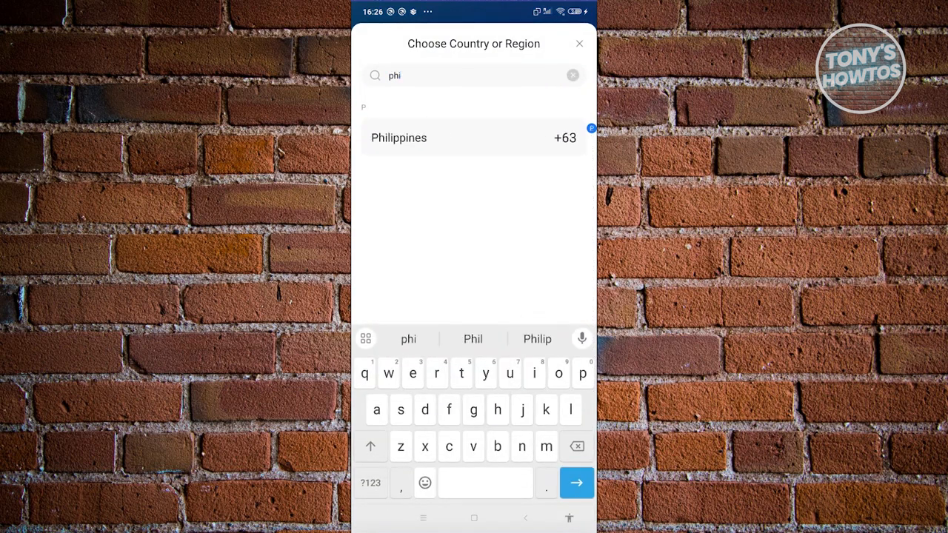
pyautogui.click(398, 138)
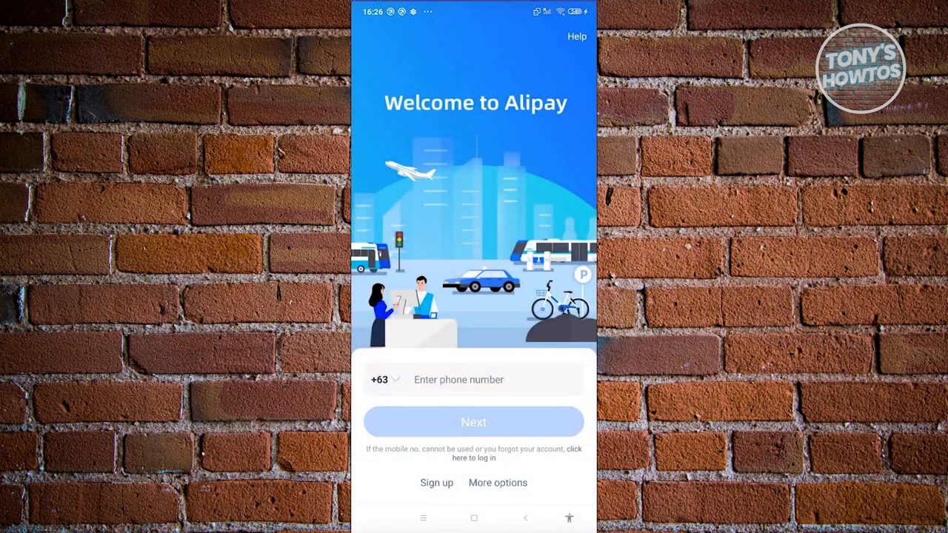
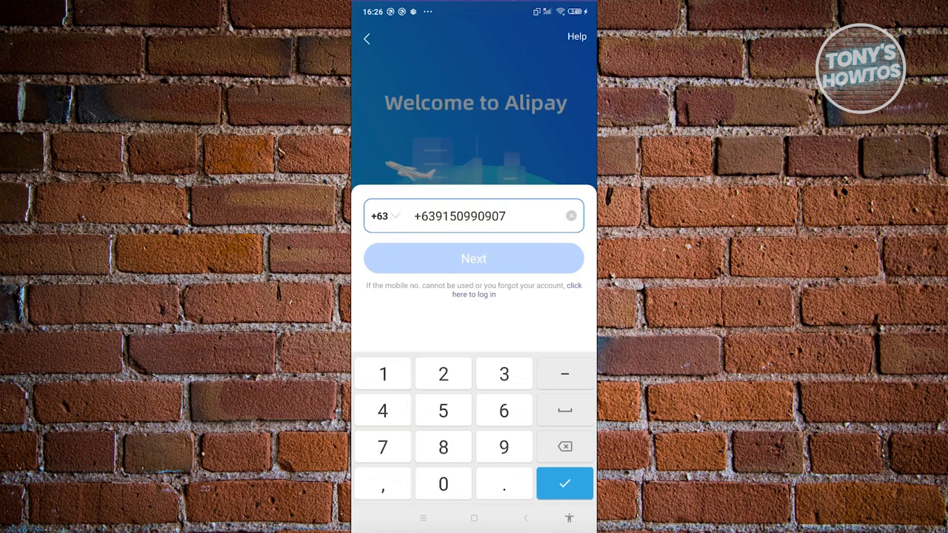
pyautogui.click(428, 215)
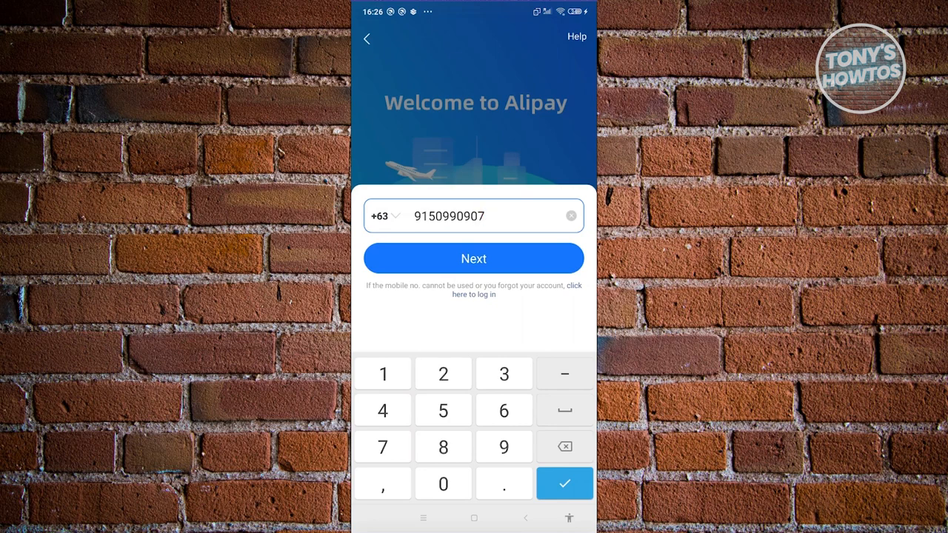
pyautogui.click(473, 259)
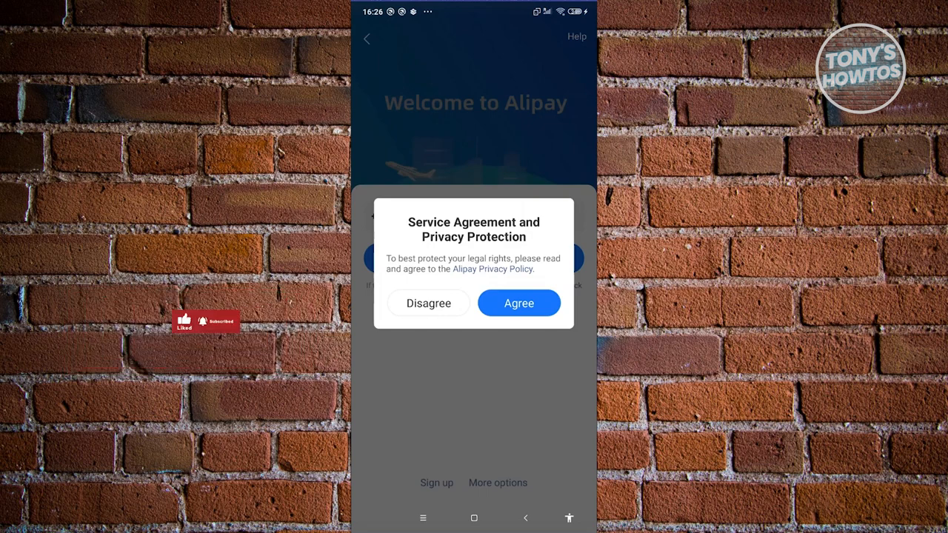
# Agree to the Service Agreement and continue signing in with this number
pyautogui.click(518, 303)
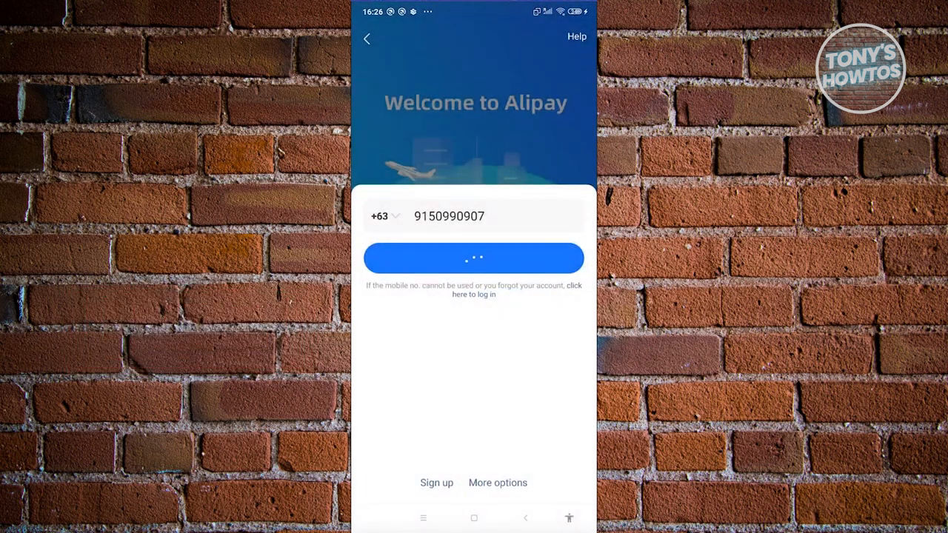
pyautogui.click(474, 258)
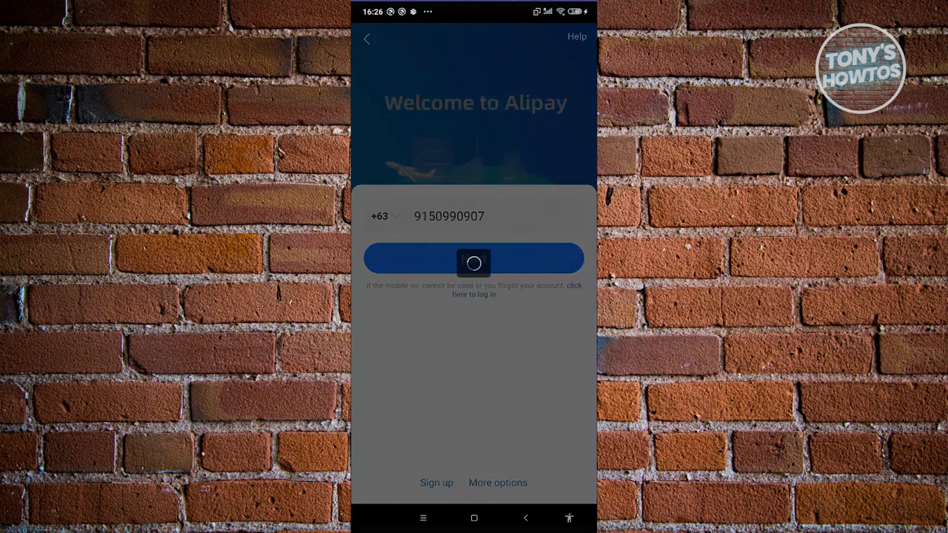
pyautogui.click(473, 258)
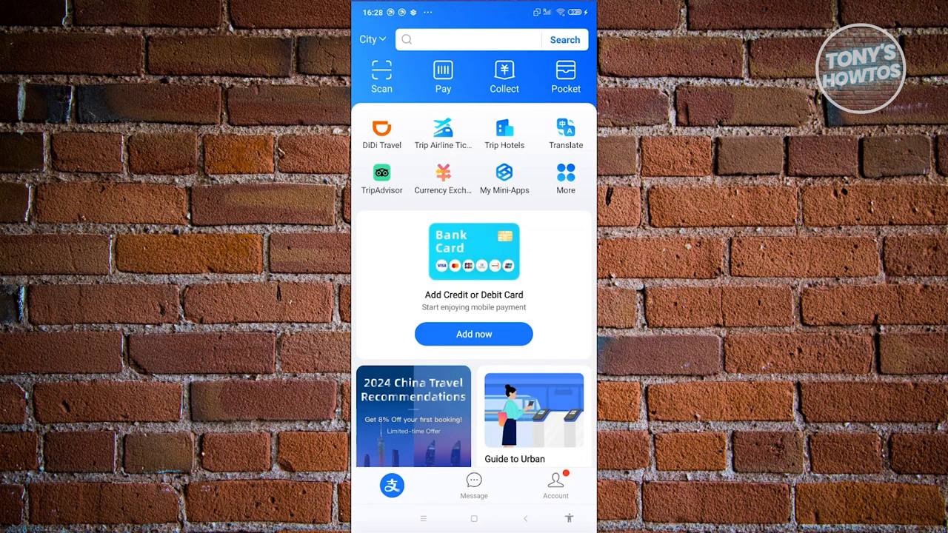
# Open the Account tab's My Account details and dismiss the avatar tip
pyautogui.click(555, 485)
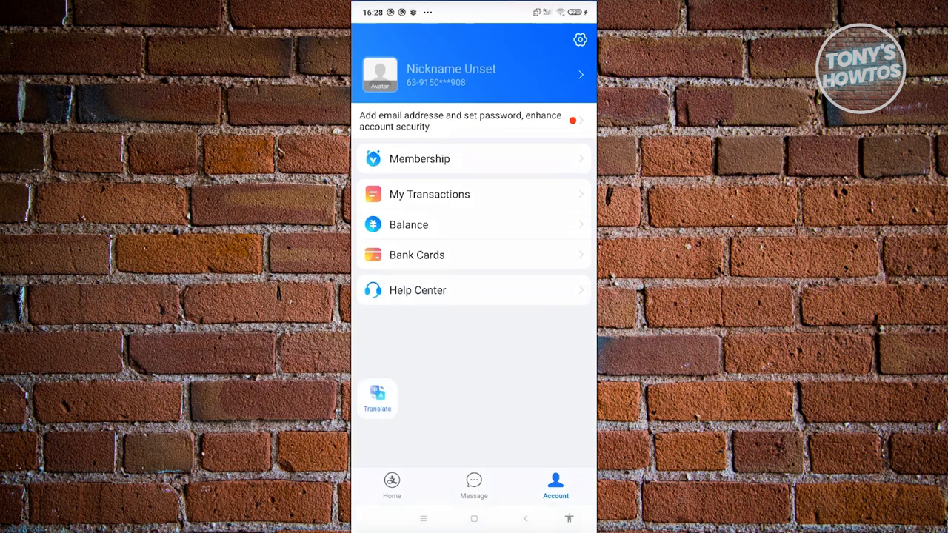
pyautogui.click(474, 74)
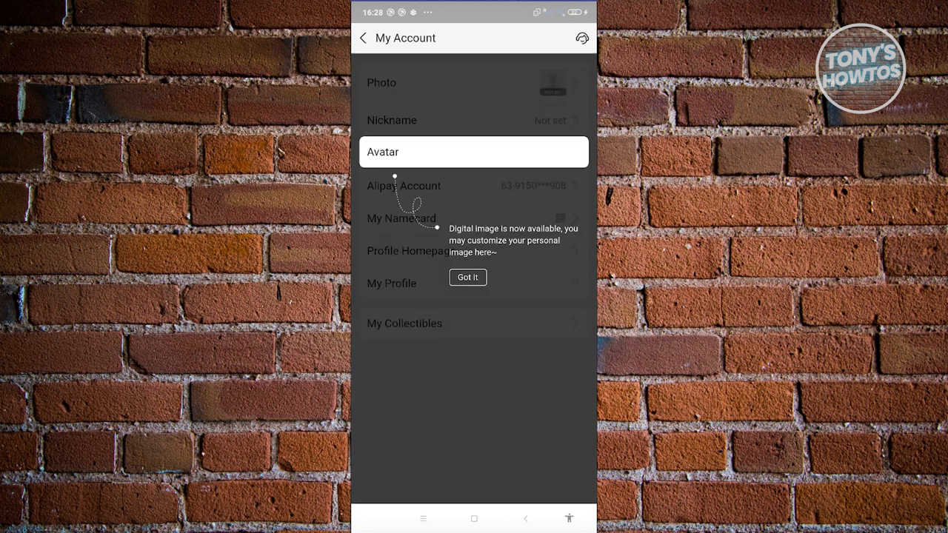
pyautogui.click(467, 277)
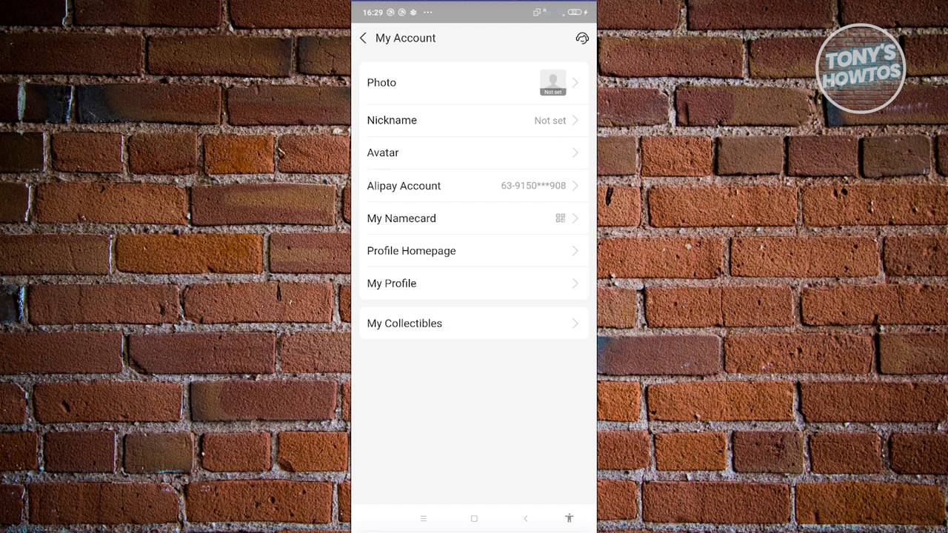
# View the Alipay Account login mobile number, then go back twice
pyautogui.click(474, 186)
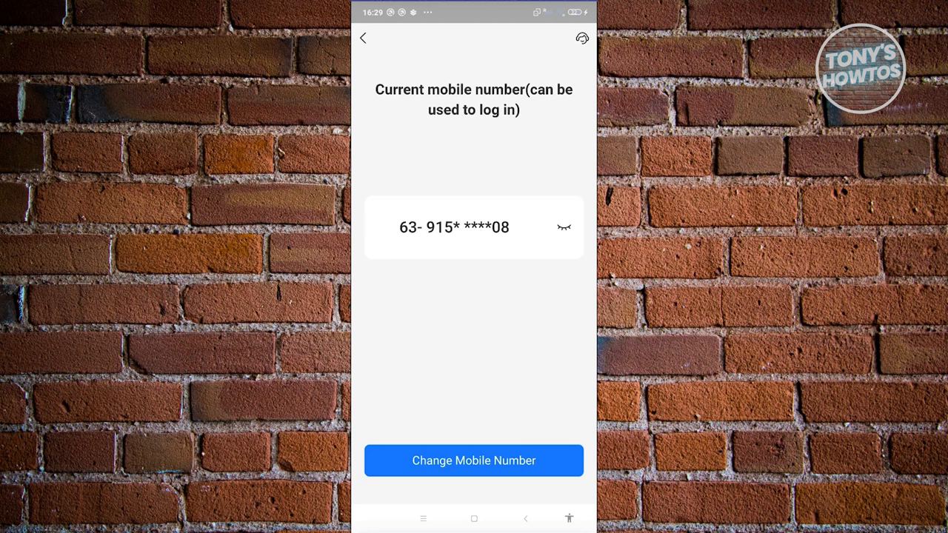
pyautogui.click(363, 37)
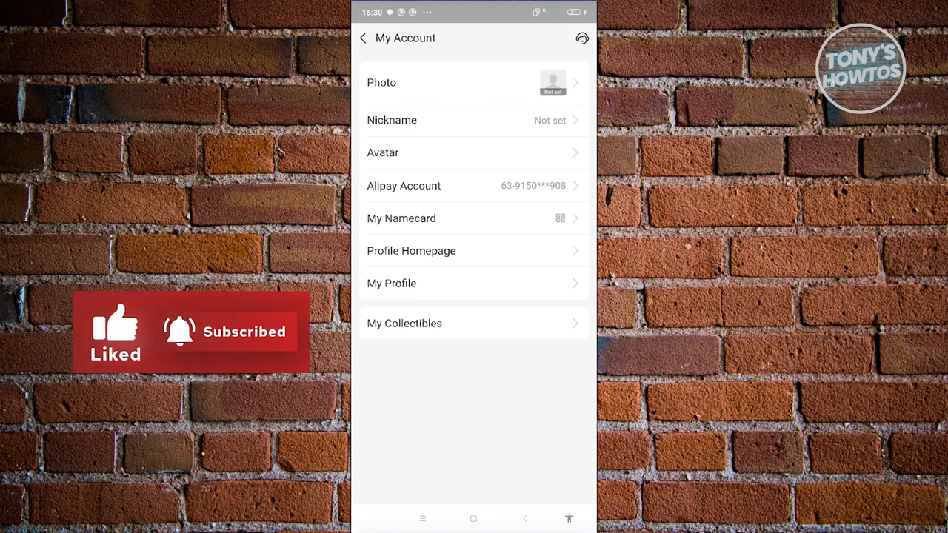
pyautogui.click(363, 38)
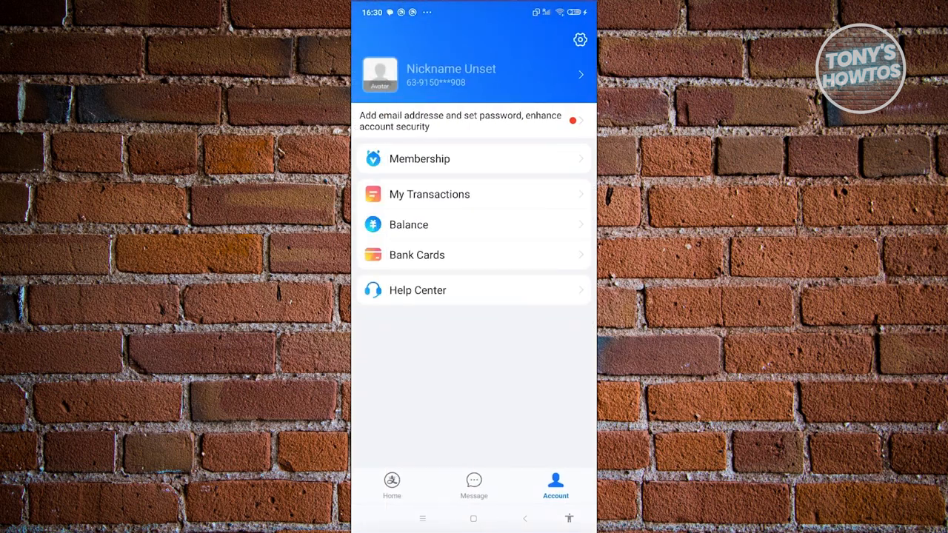
# Open Account and Security and tap Identity Information 'Verify now'
pyautogui.click(580, 39)
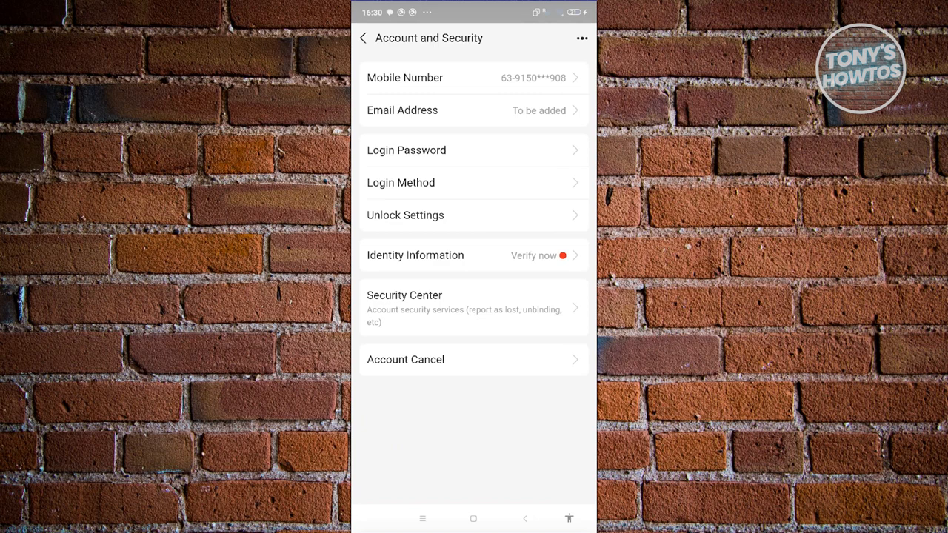
pyautogui.click(533, 256)
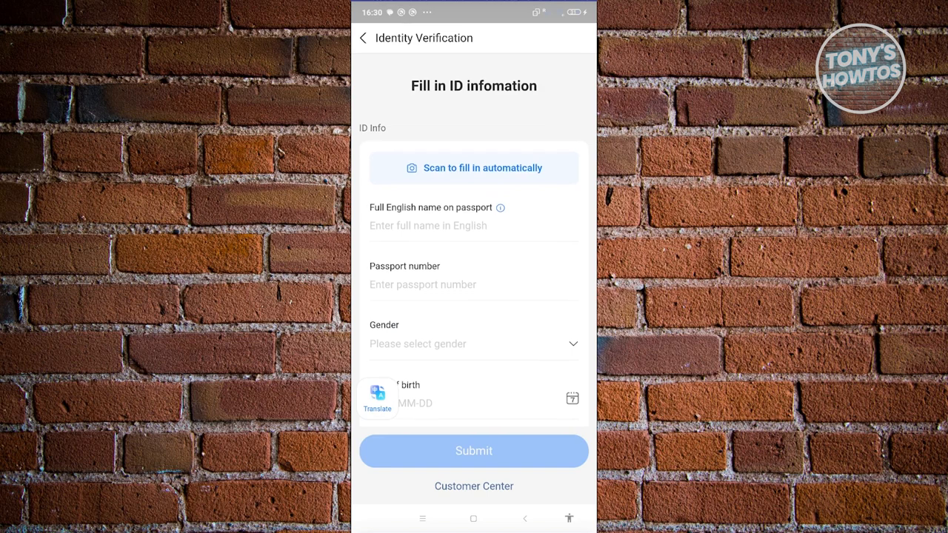
# Select Passport in the Document Type dropdown and scroll through the form
pyautogui.scroll(-3)
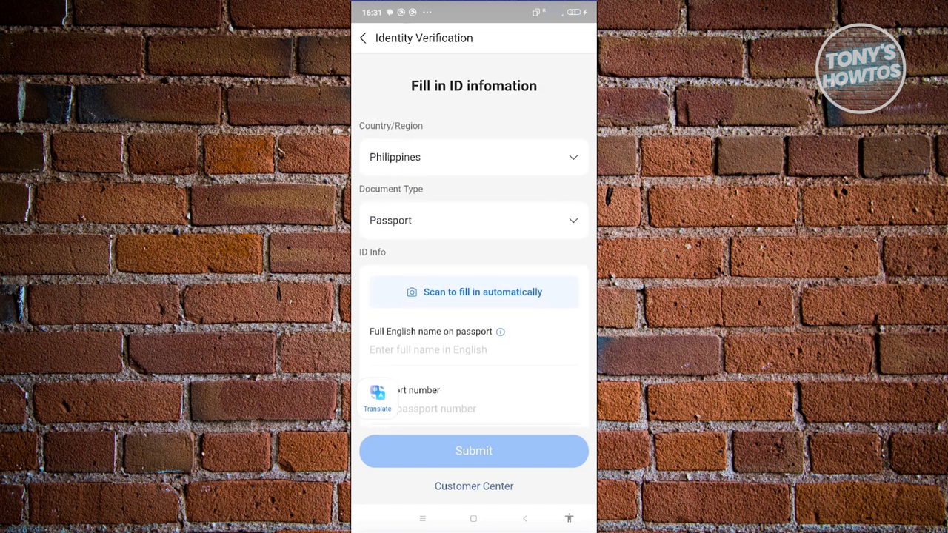
pyautogui.click(473, 220)
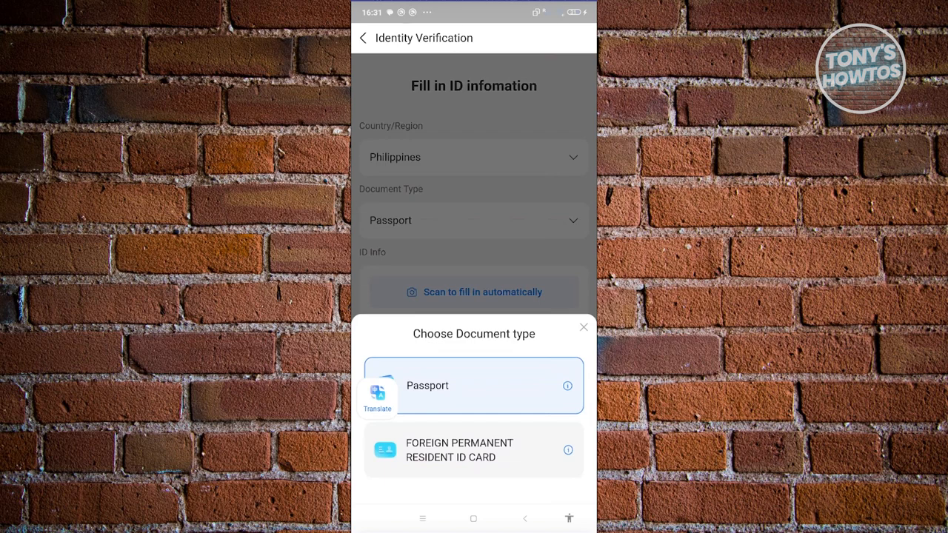
pyautogui.click(473, 385)
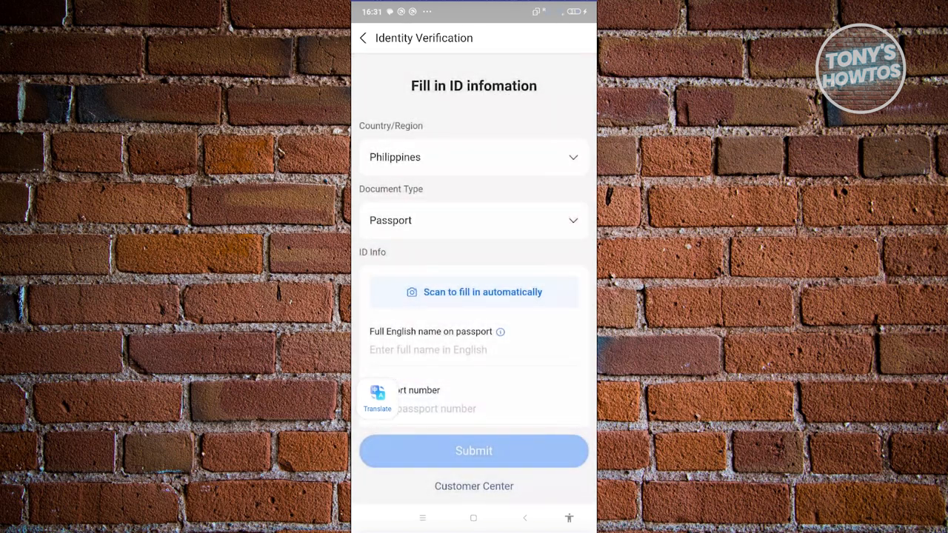
pyautogui.scroll(-3)
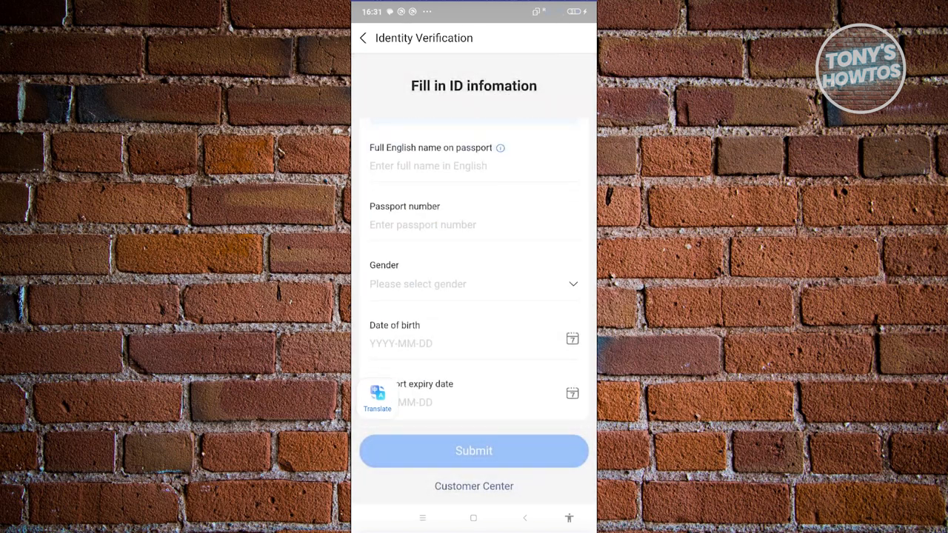